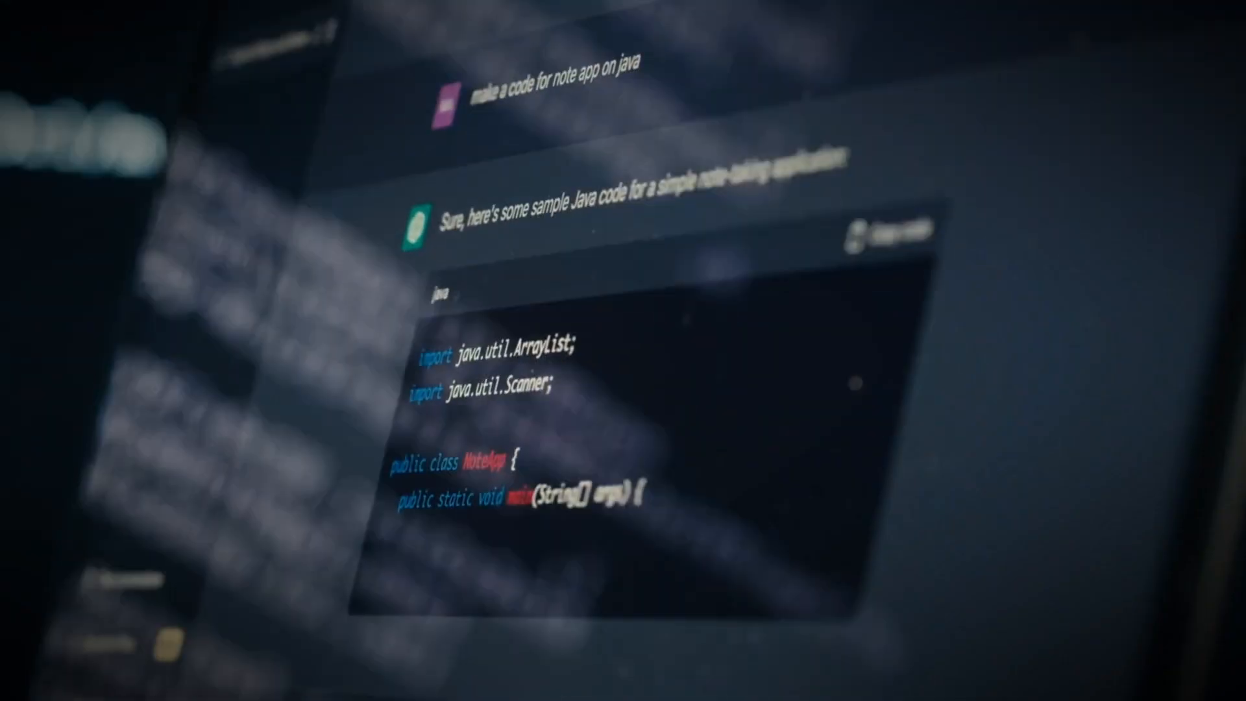
pyautogui.scroll(-3)
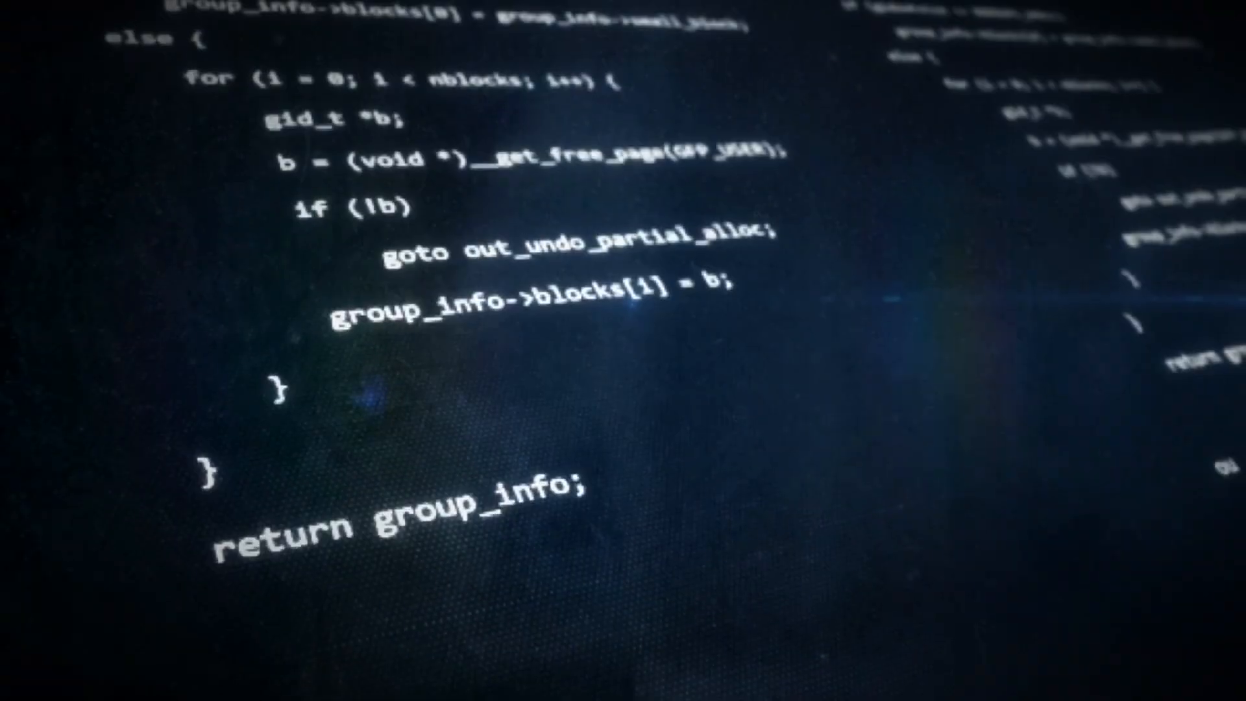
pyautogui.scroll(-3)
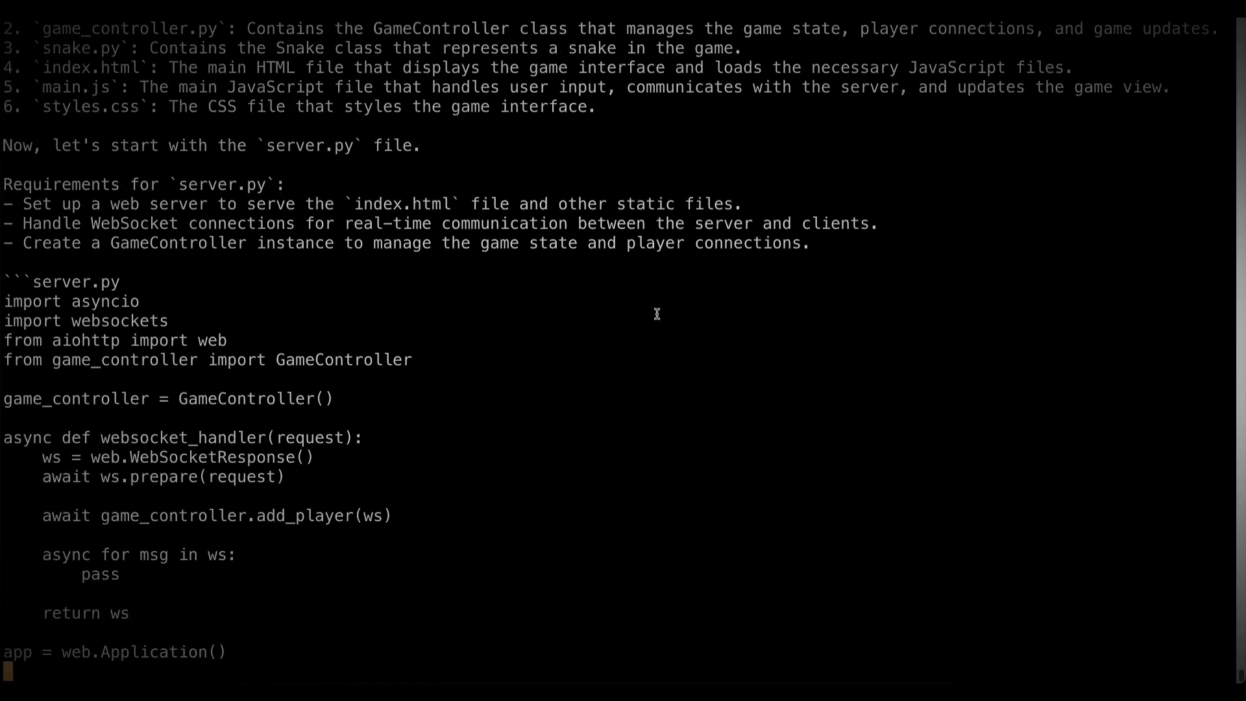
pyautogui.scroll(-3)
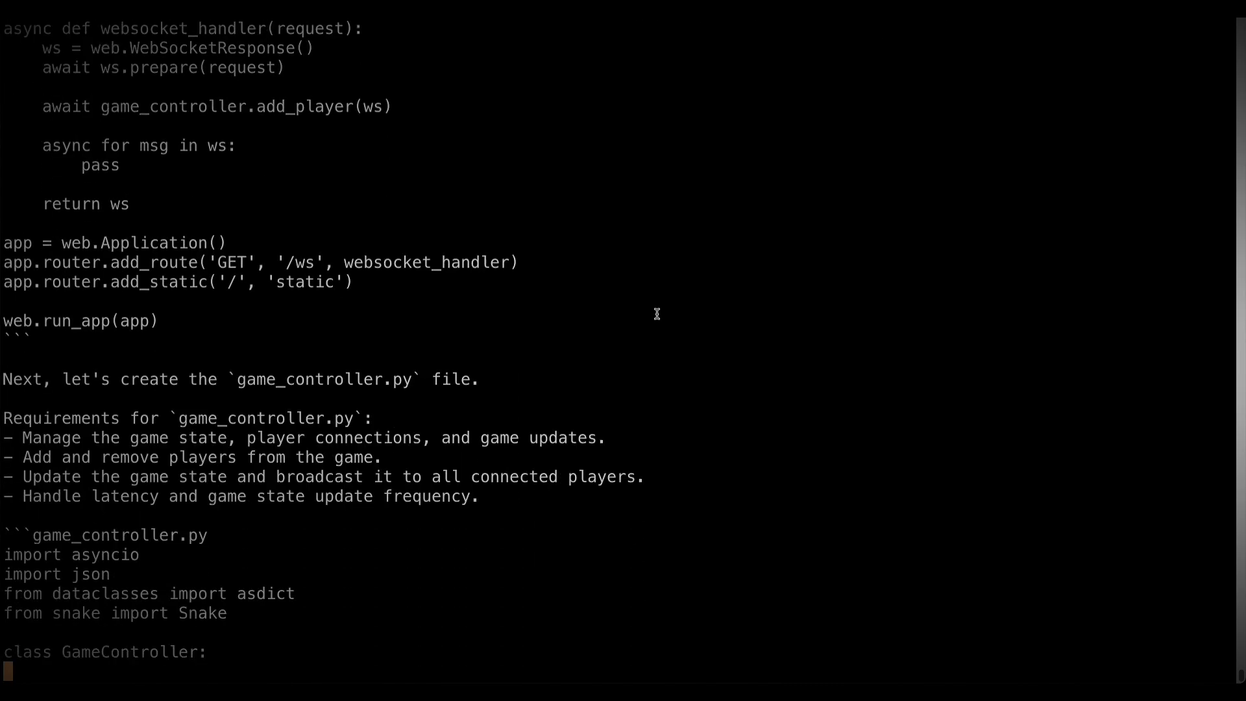